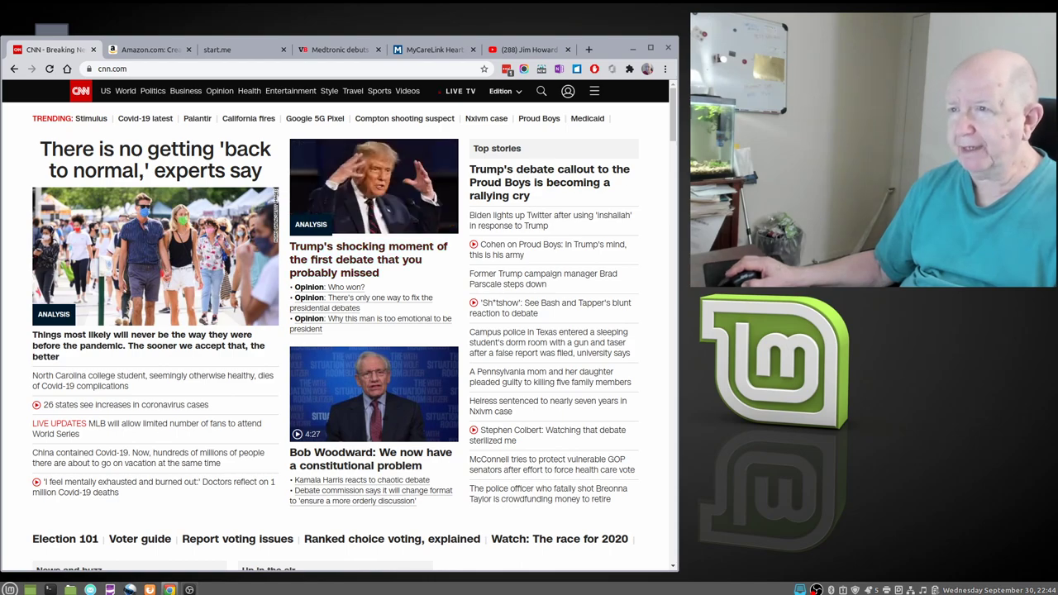
mouse_move(549, 342)
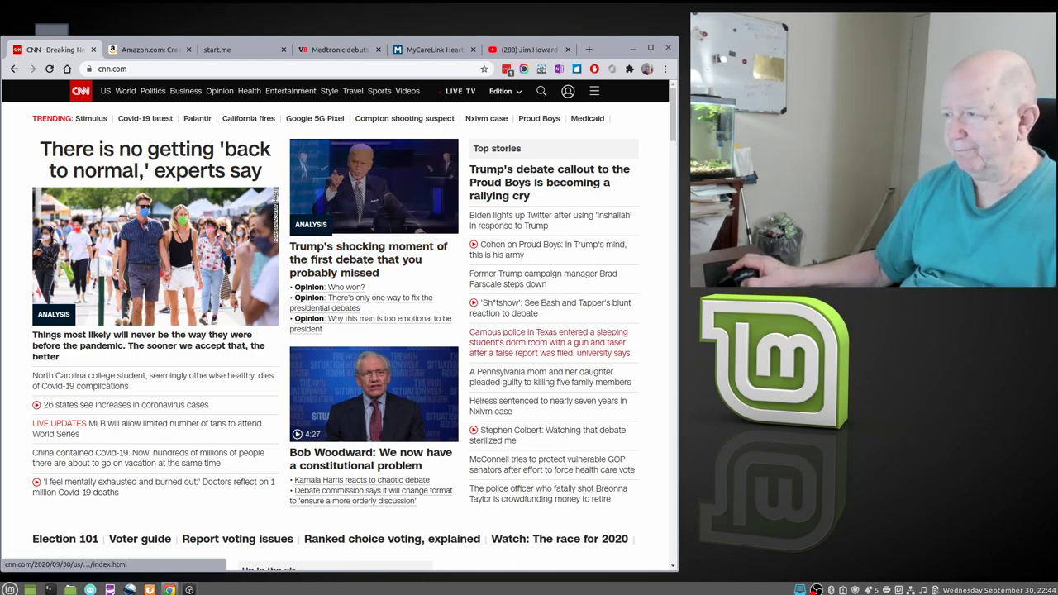
Scroll the CNN front page to skim the trending topics and top stories.
scroll(down, 3)
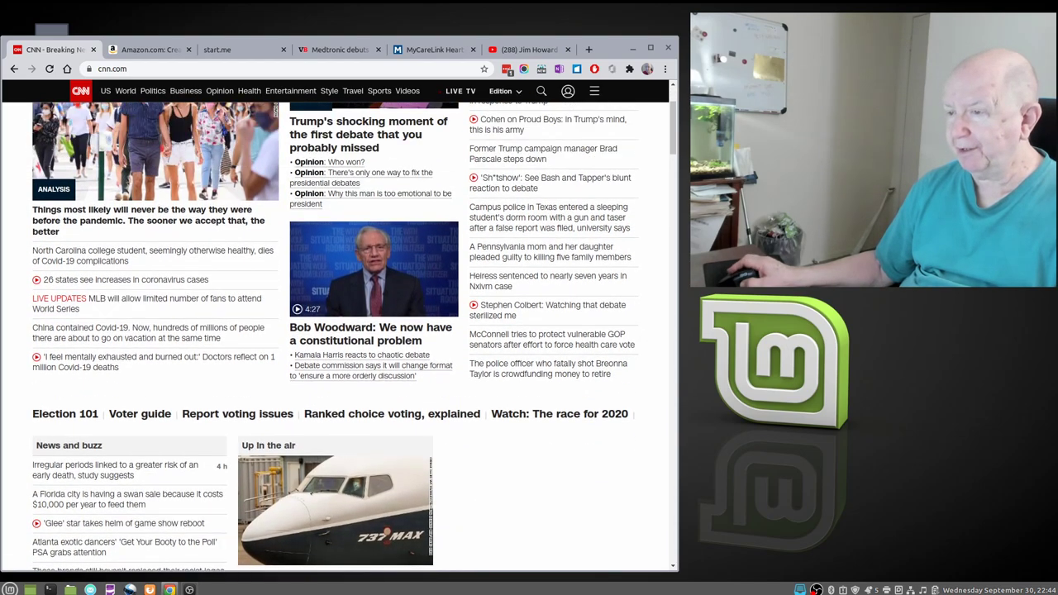
scroll(up, 3)
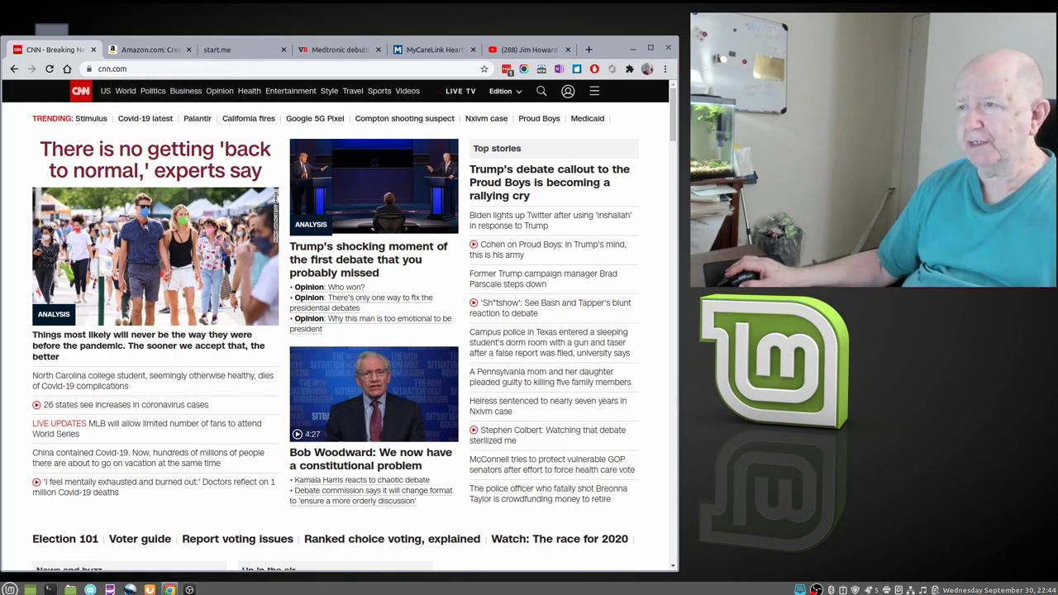
scroll(down, 3)
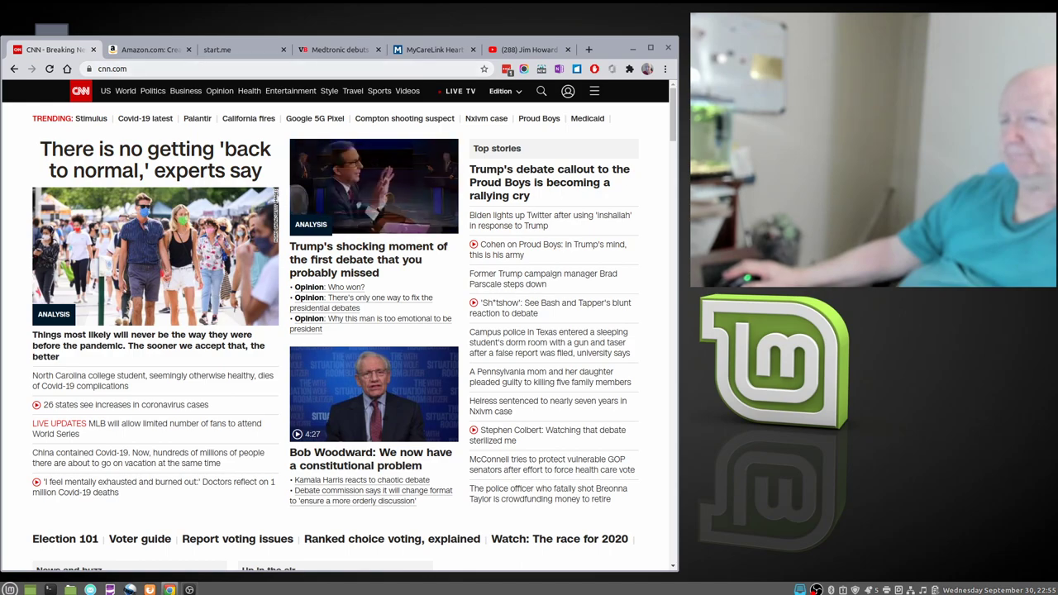
Bring up the Amazon listing for the Creative Stage 2.1 soundbar purchased September 30, 2020.
click(148, 49)
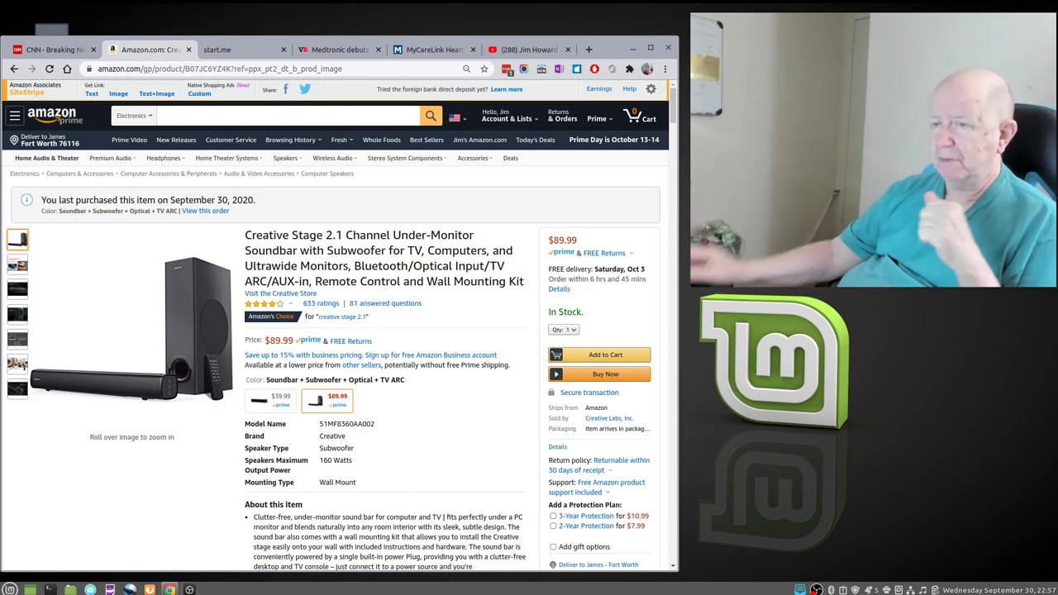
click(17, 265)
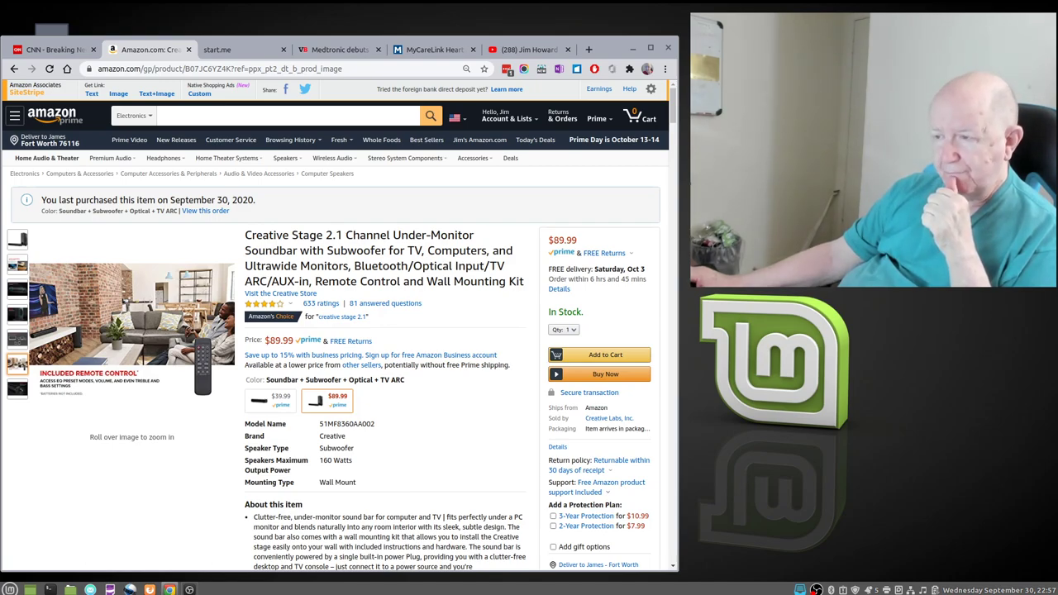
scroll(down, 3)
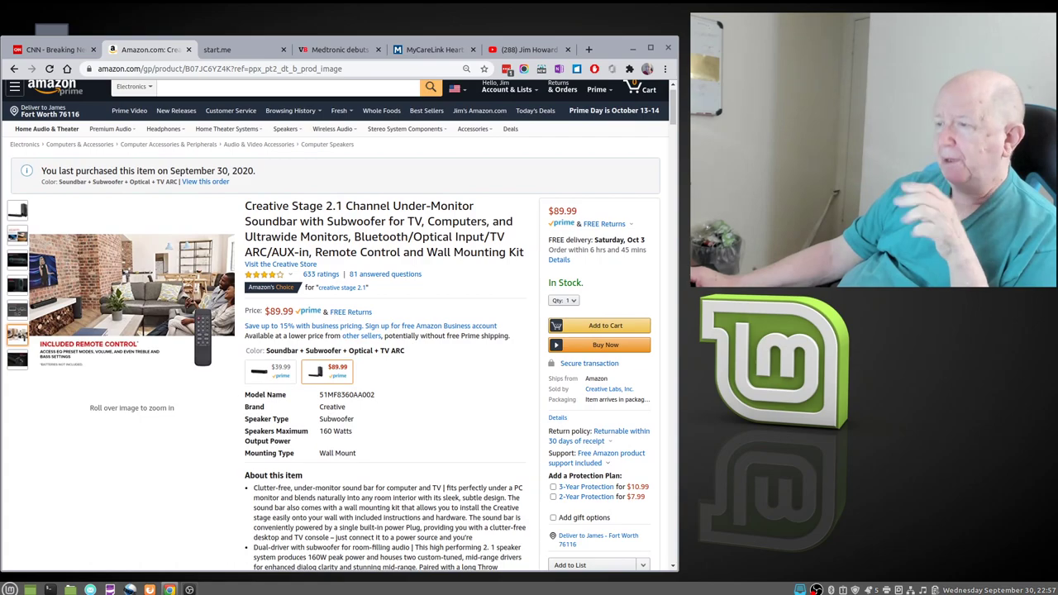
scroll(down, 3)
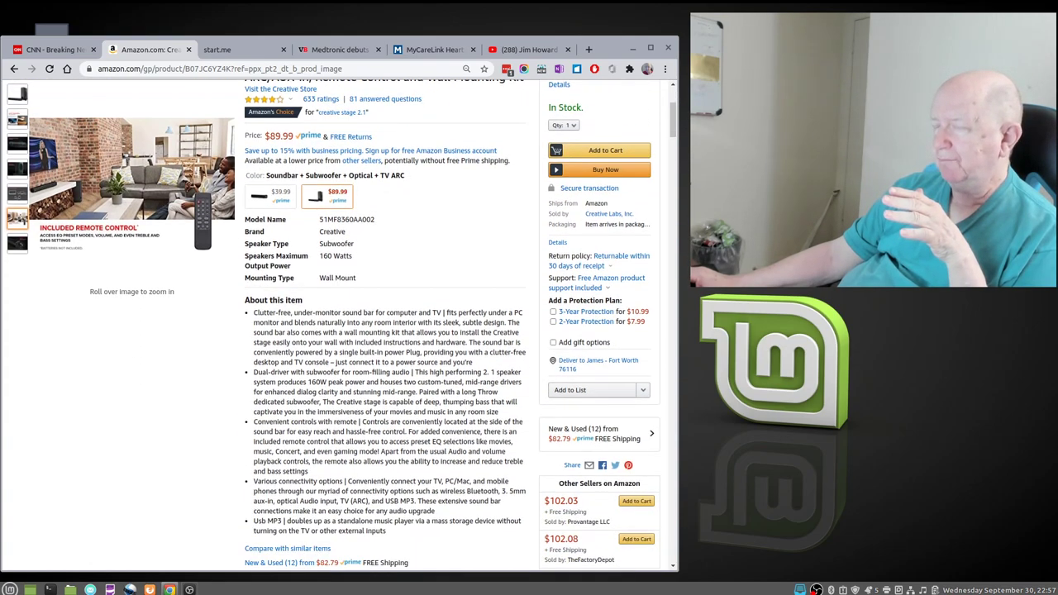
scroll(down, 3)
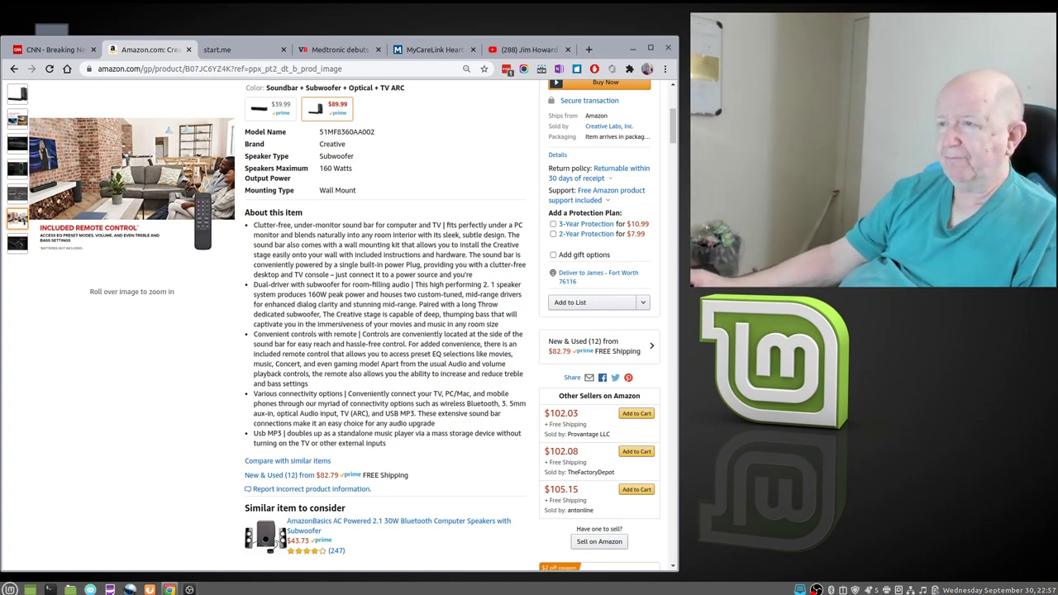
scroll(up, 3)
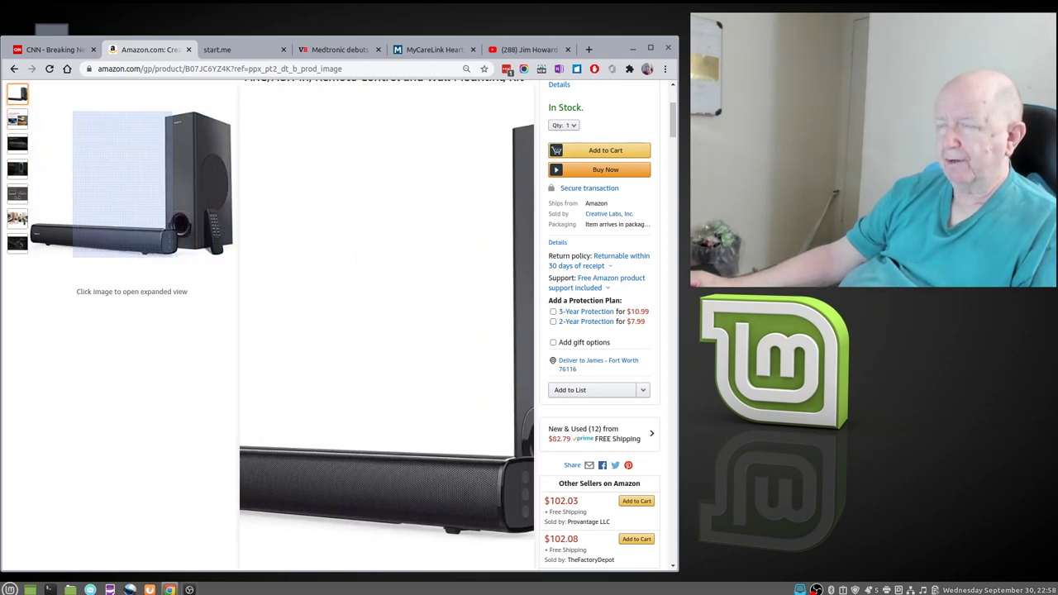
scroll(up, 3)
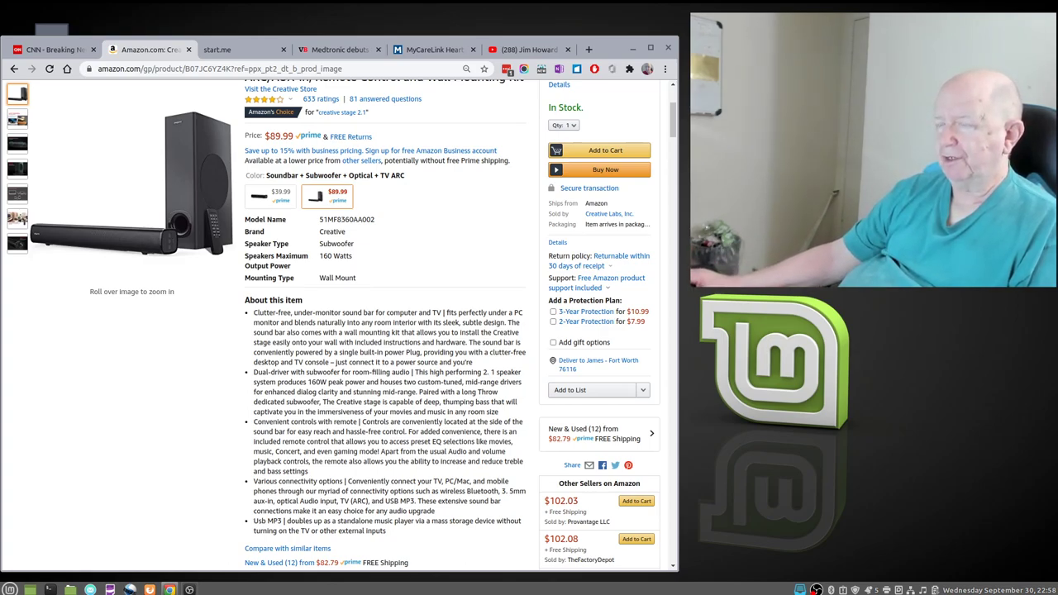
scroll(down, 3)
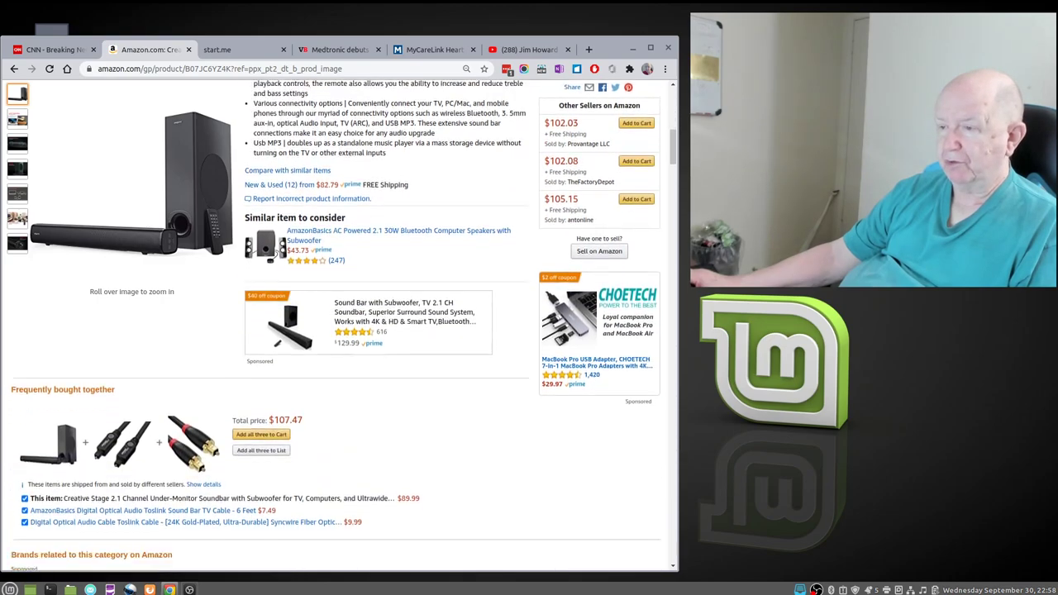
scroll(down, 3)
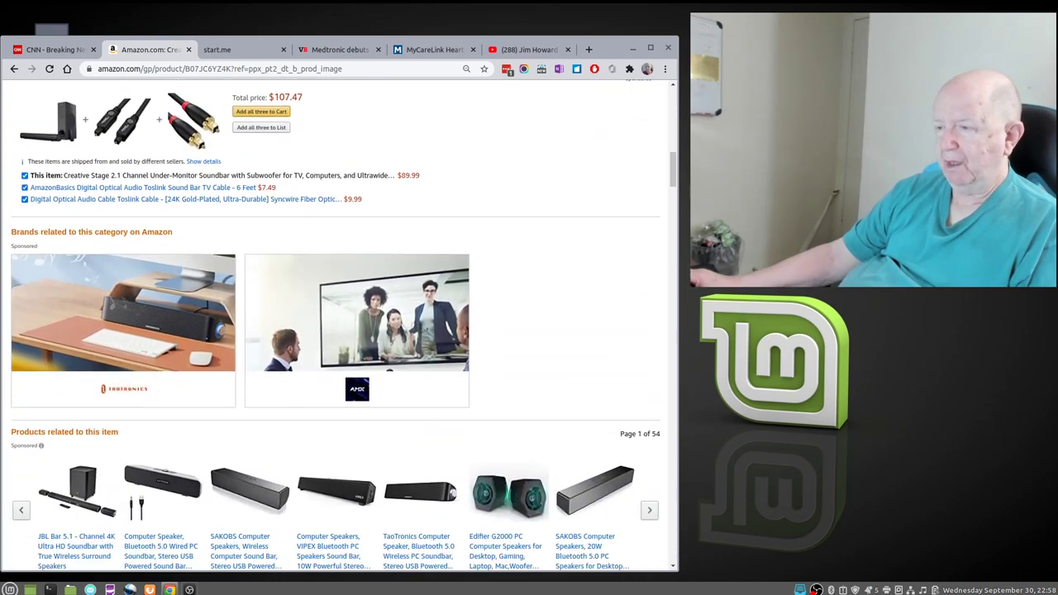
scroll(down, 3)
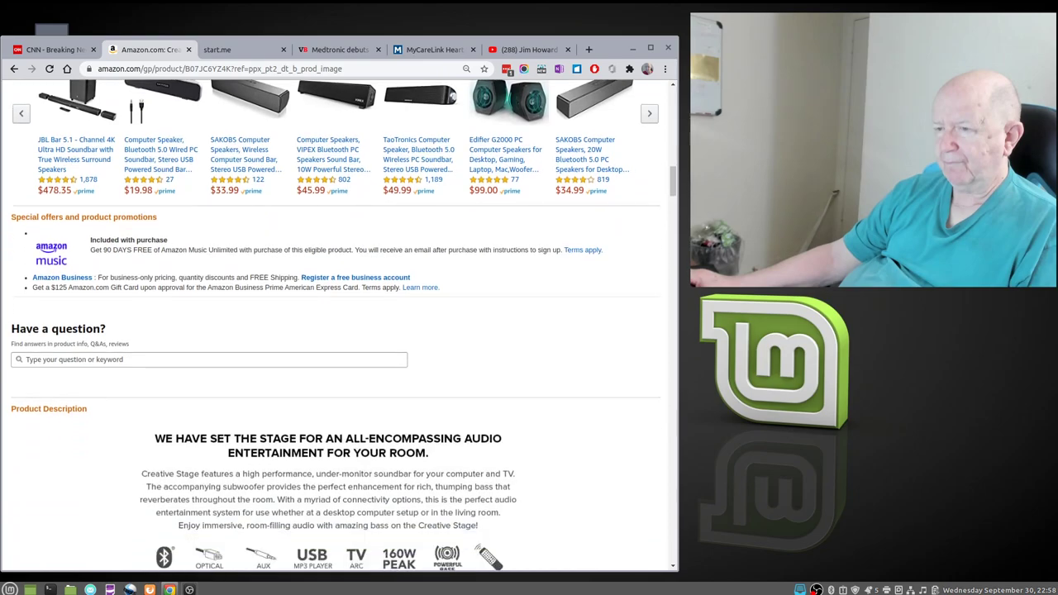
scroll(down, 3)
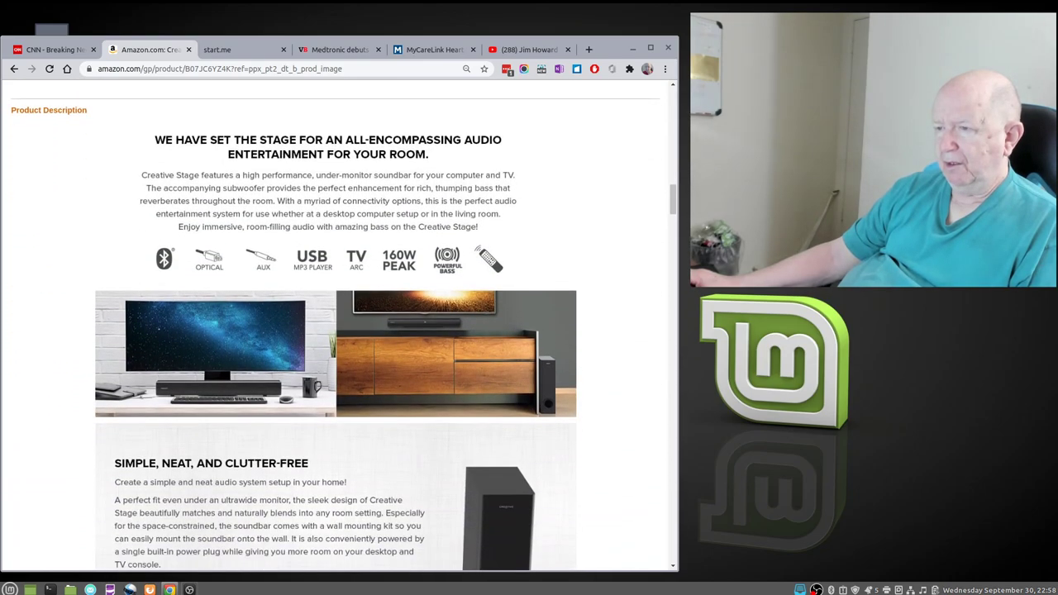
scroll(down, 3)
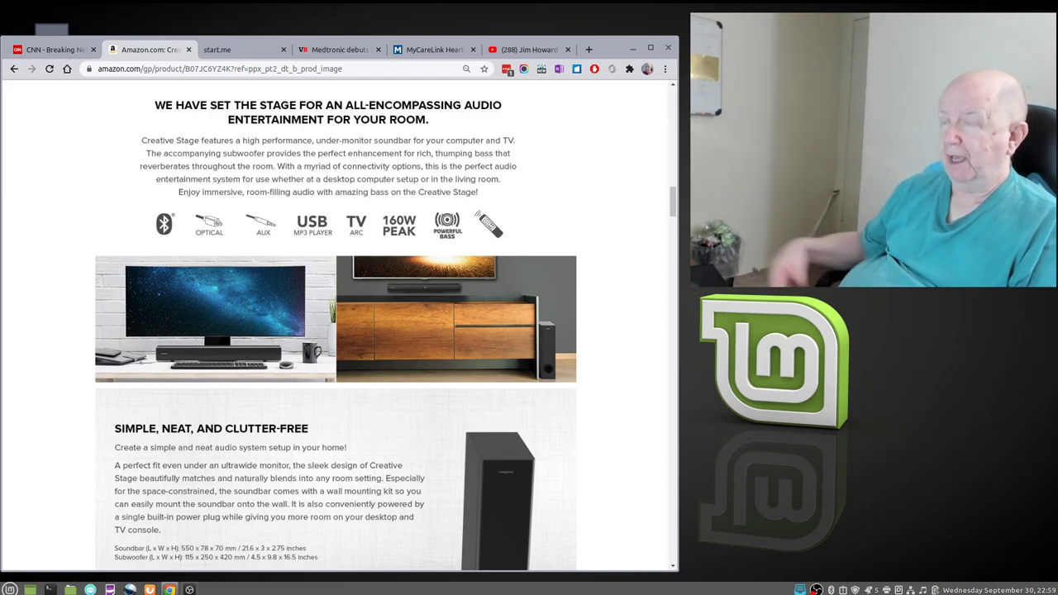
scroll(down, 3)
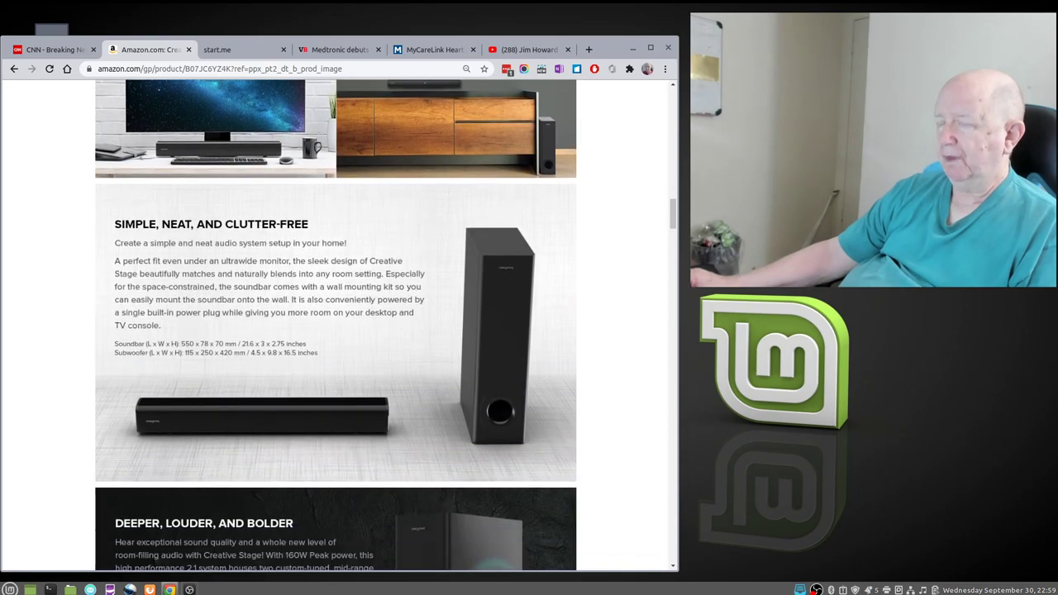
scroll(down, 3)
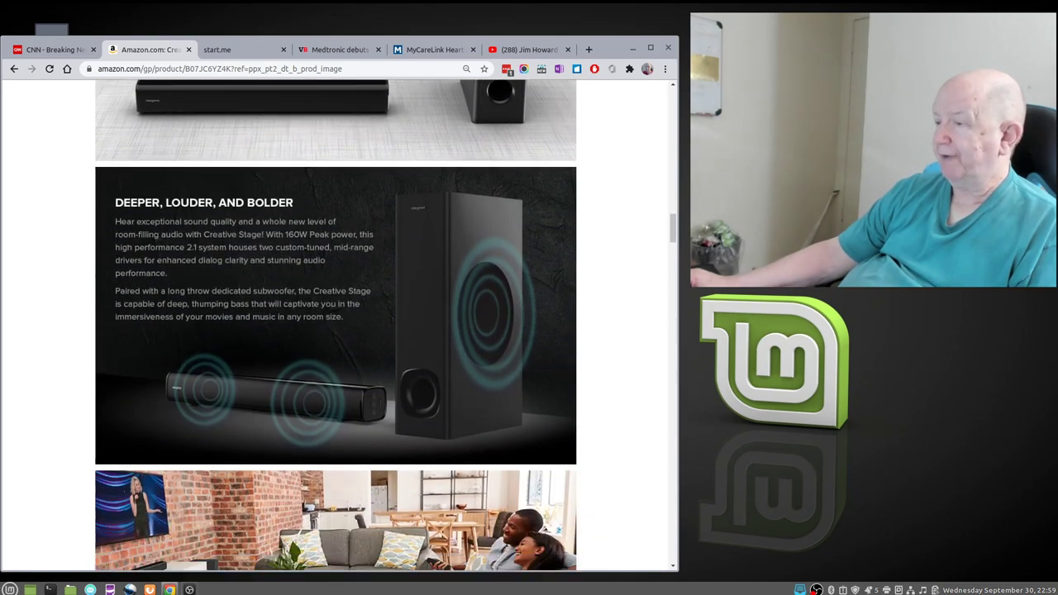
scroll(down, 3)
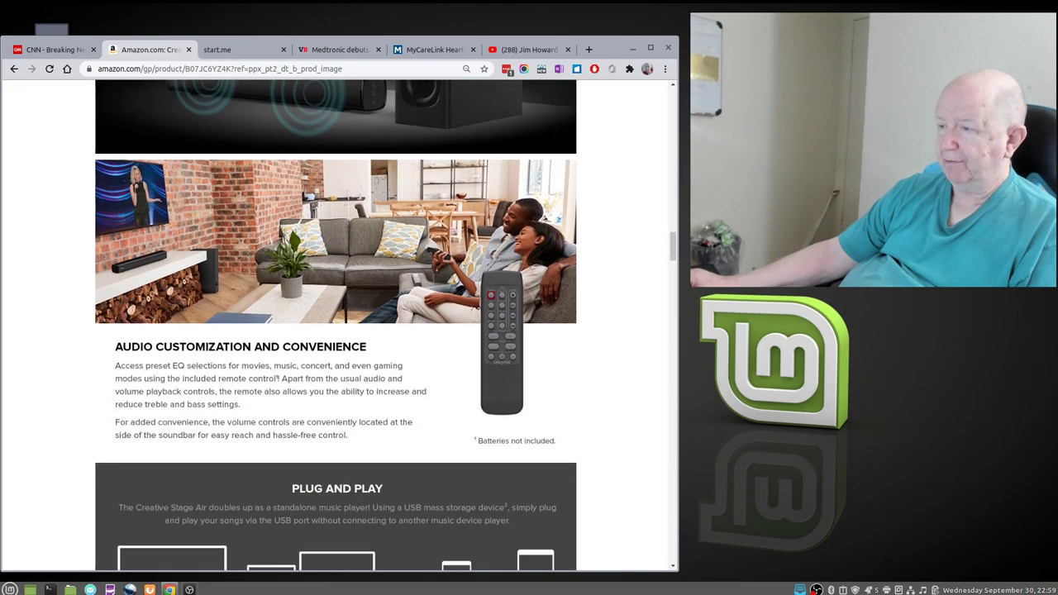
scroll(down, 3)
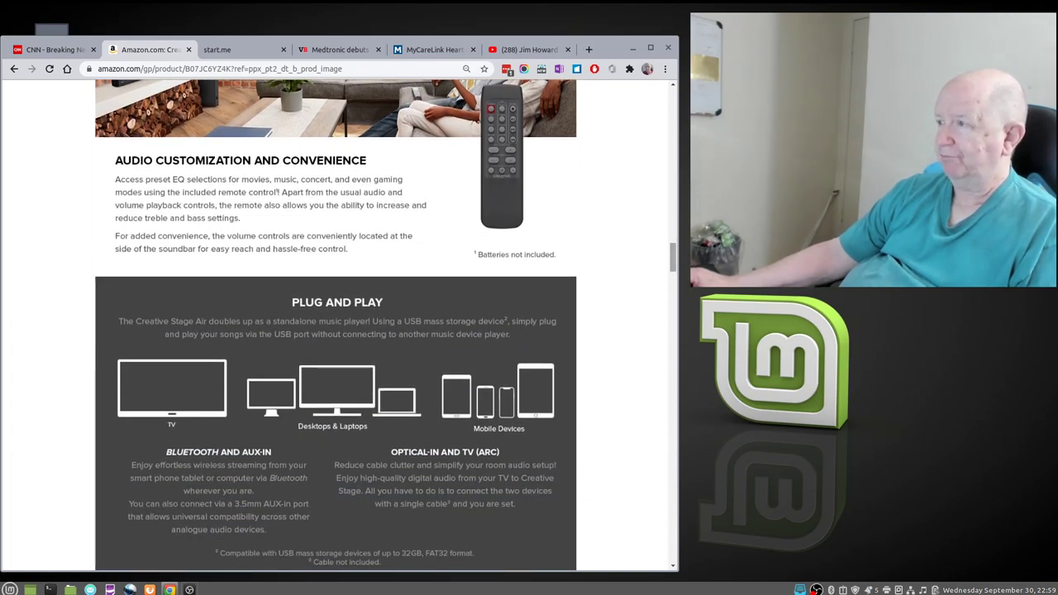
scroll(down, 3)
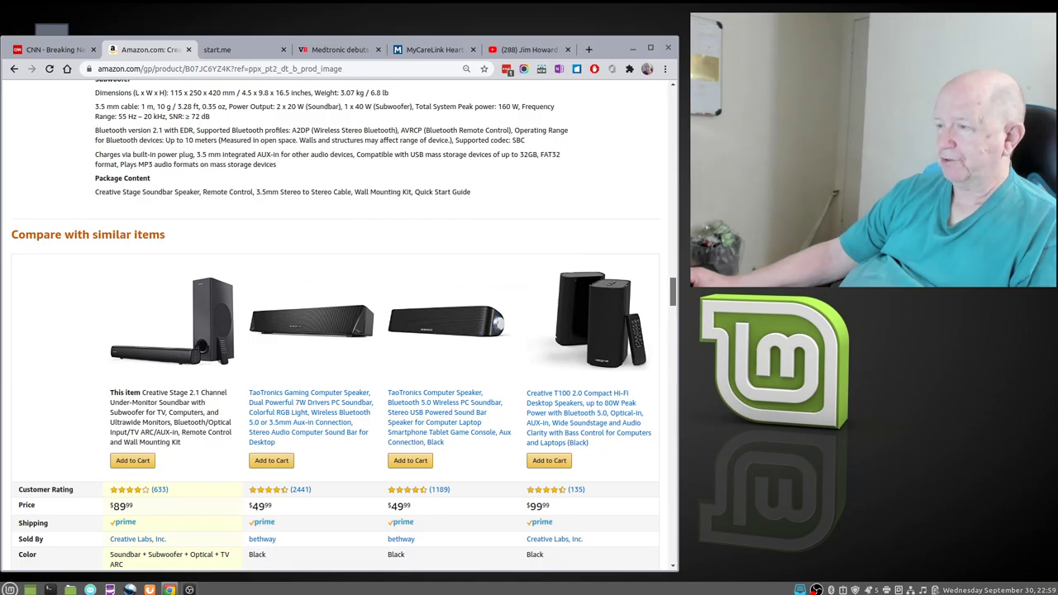
scroll(up, 3)
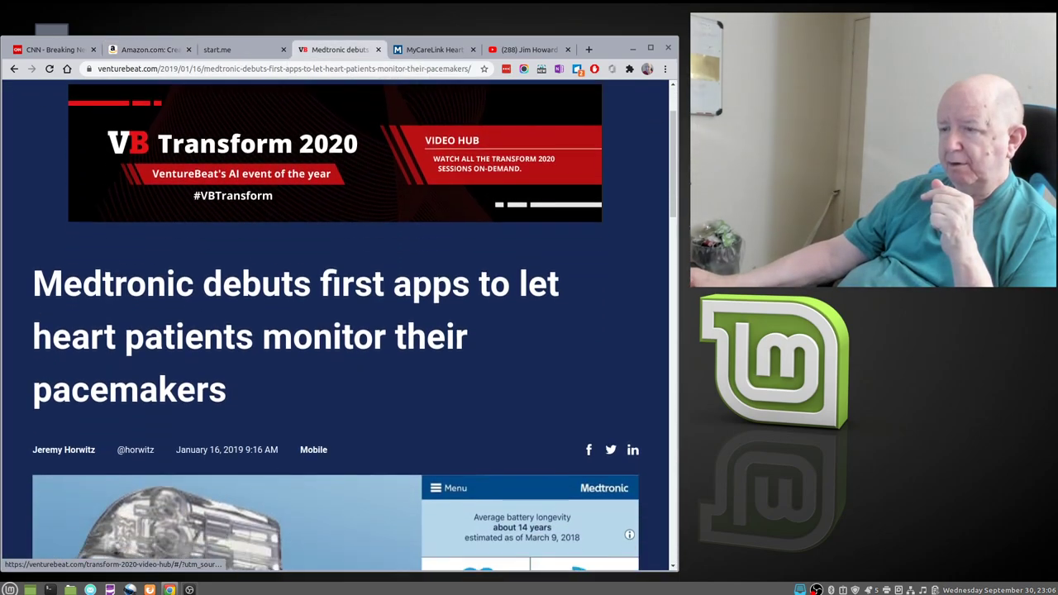
Scroll down through the VentureBeat article and back up to its top.
scroll(down, 3)
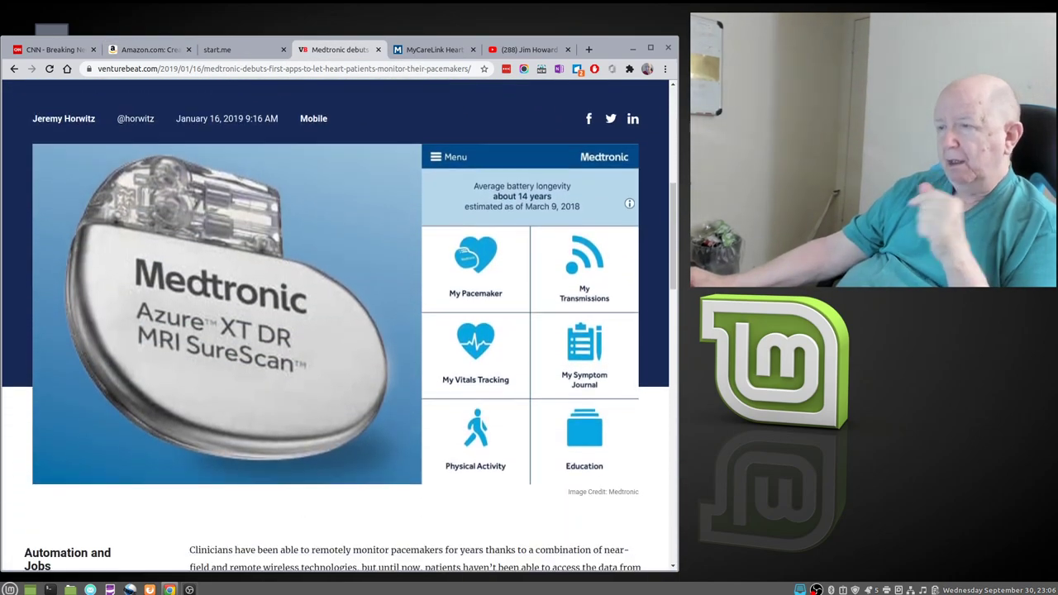
scroll(down, 3)
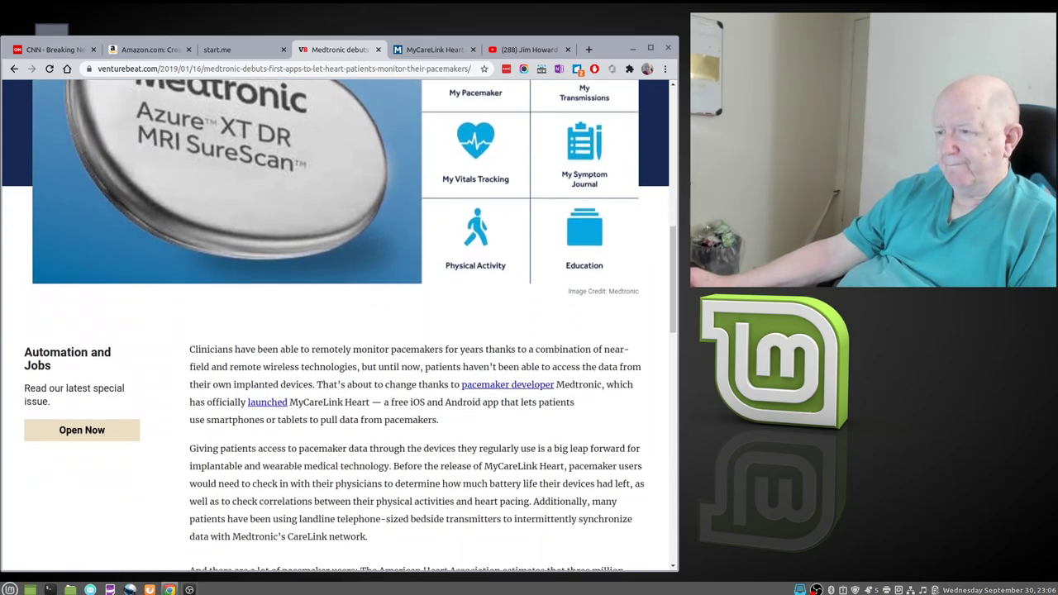
scroll(down, 3)
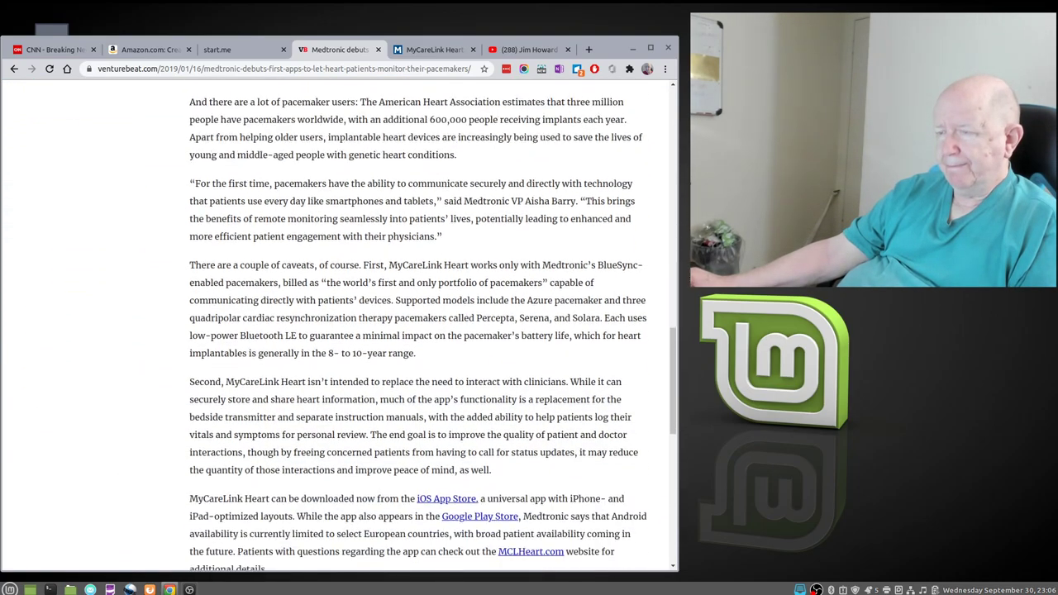
scroll(down, 3)
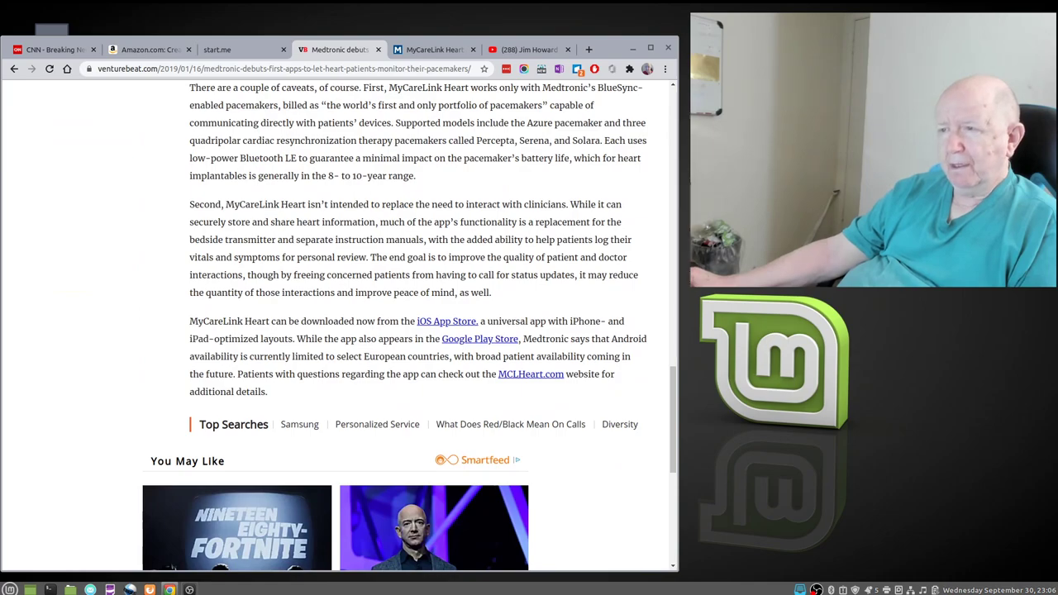
scroll(up, 3)
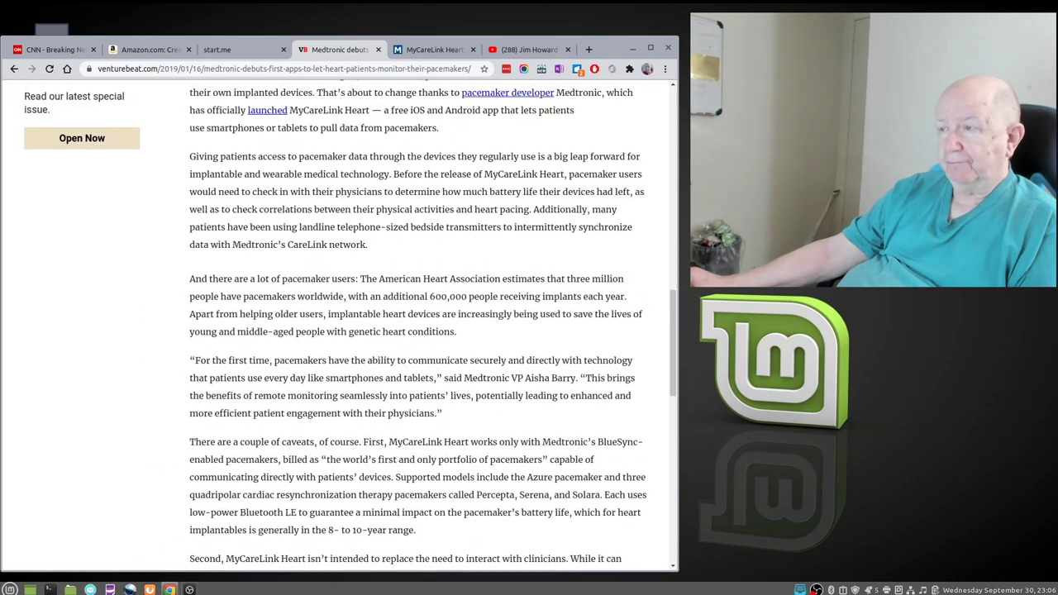
scroll(up, 3)
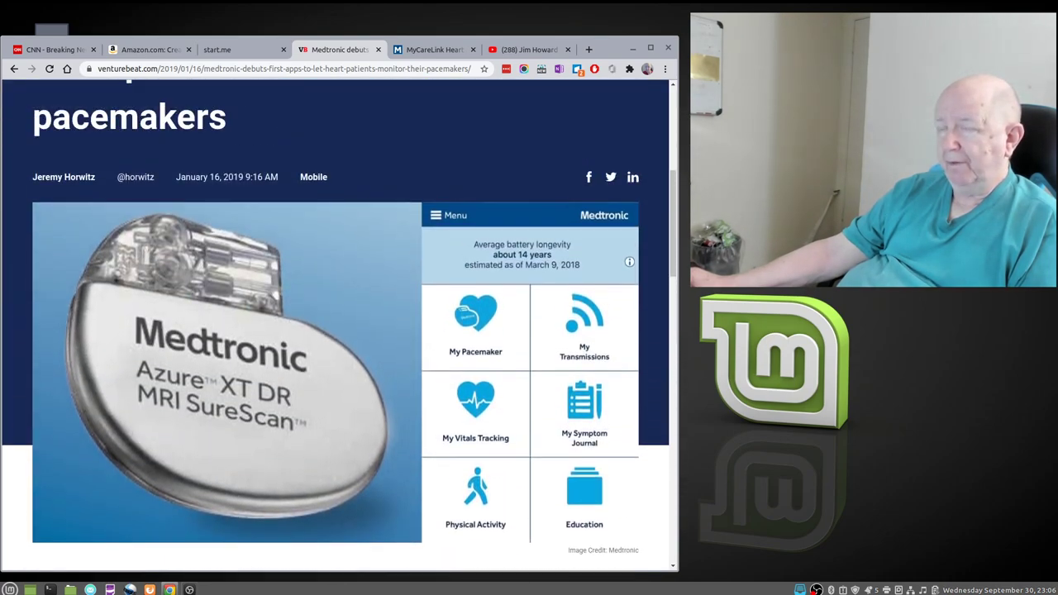
scroll(up, 3)
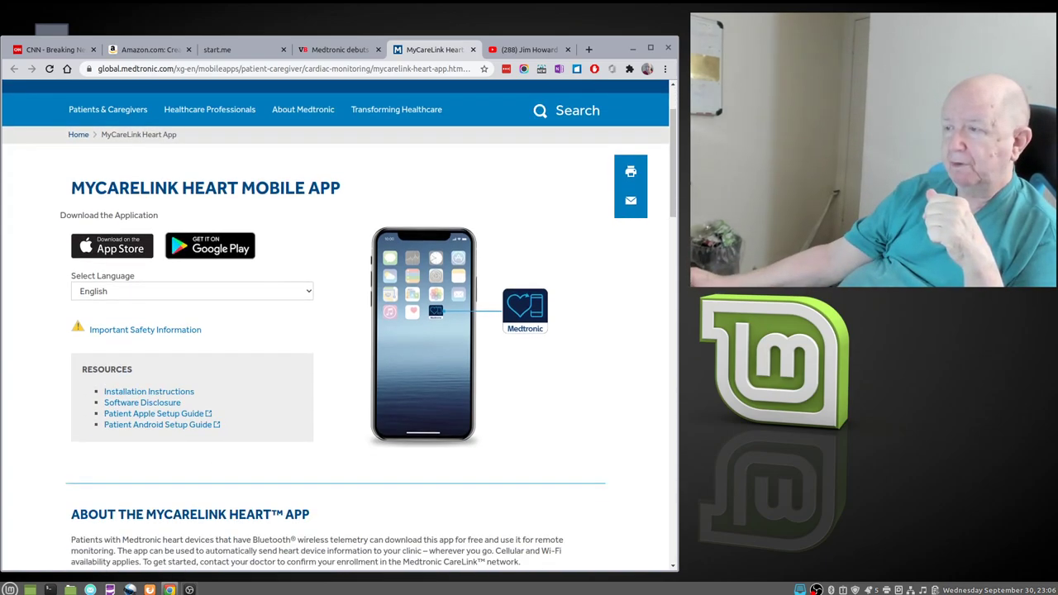
scroll(down, 3)
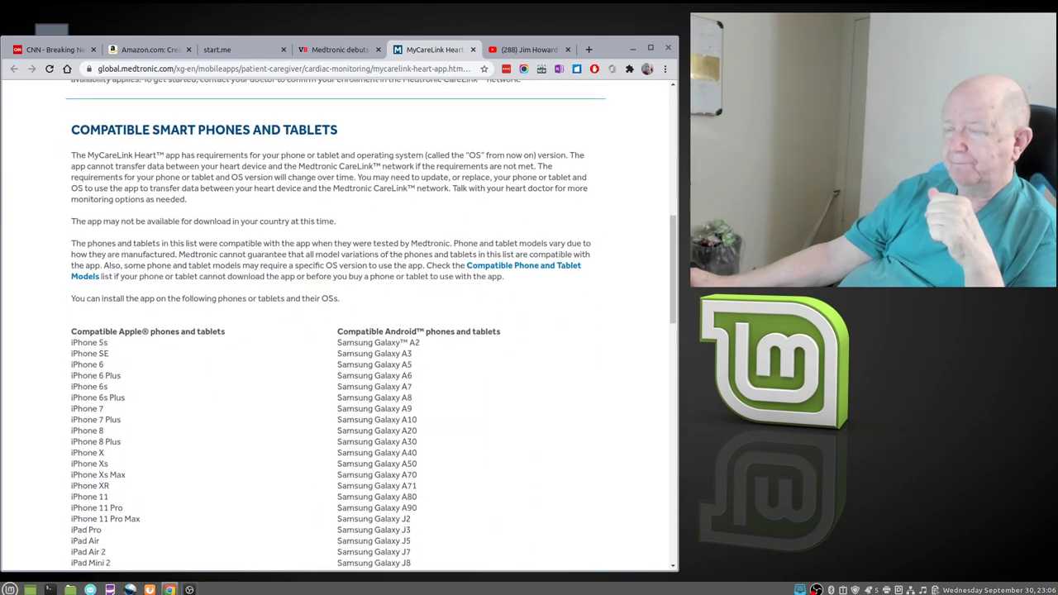
scroll(down, 3)
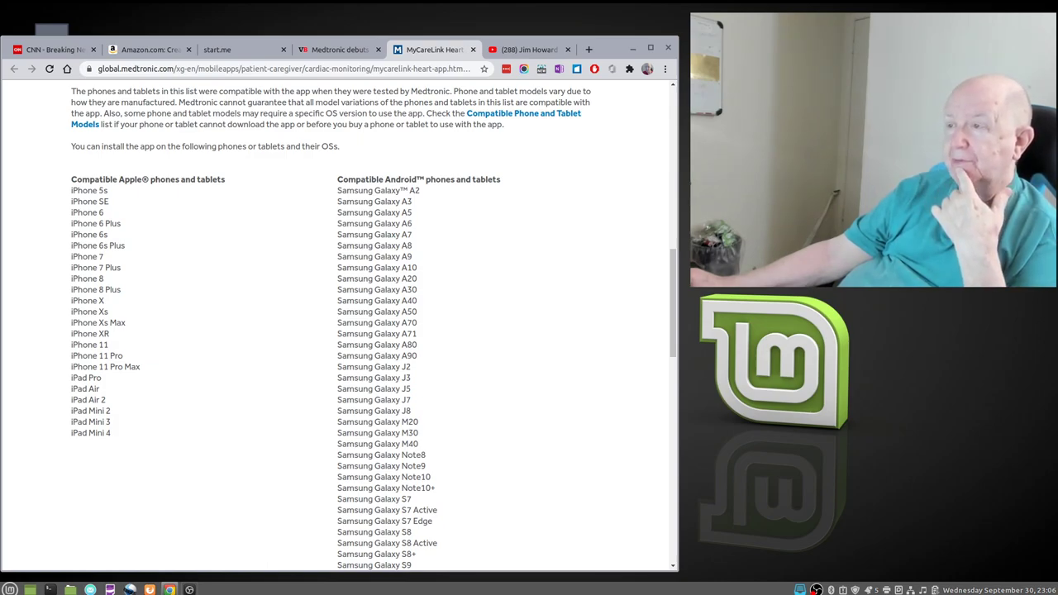
scroll(down, 3)
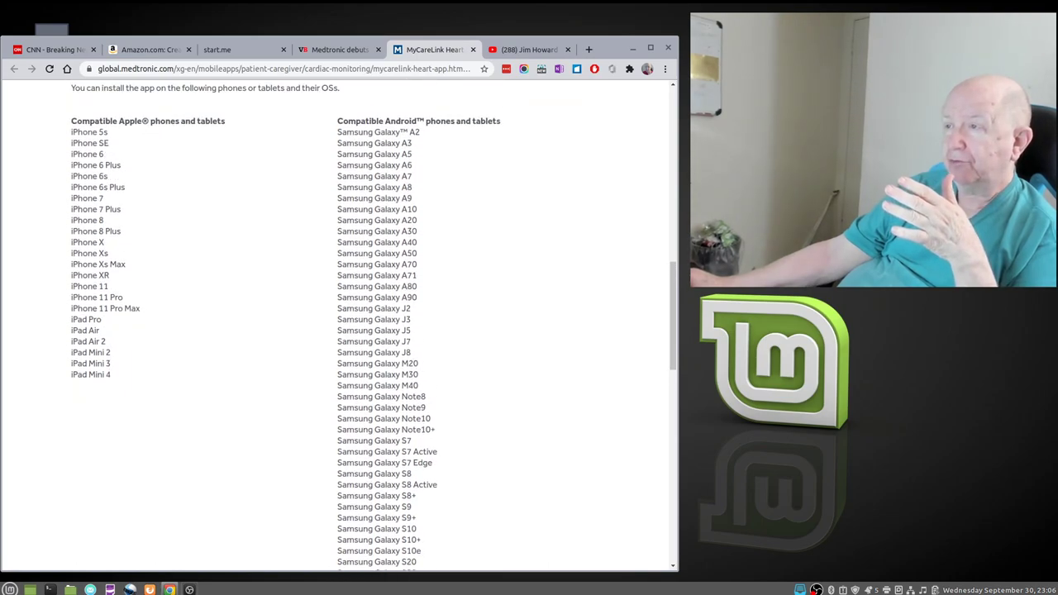
scroll(down, 3)
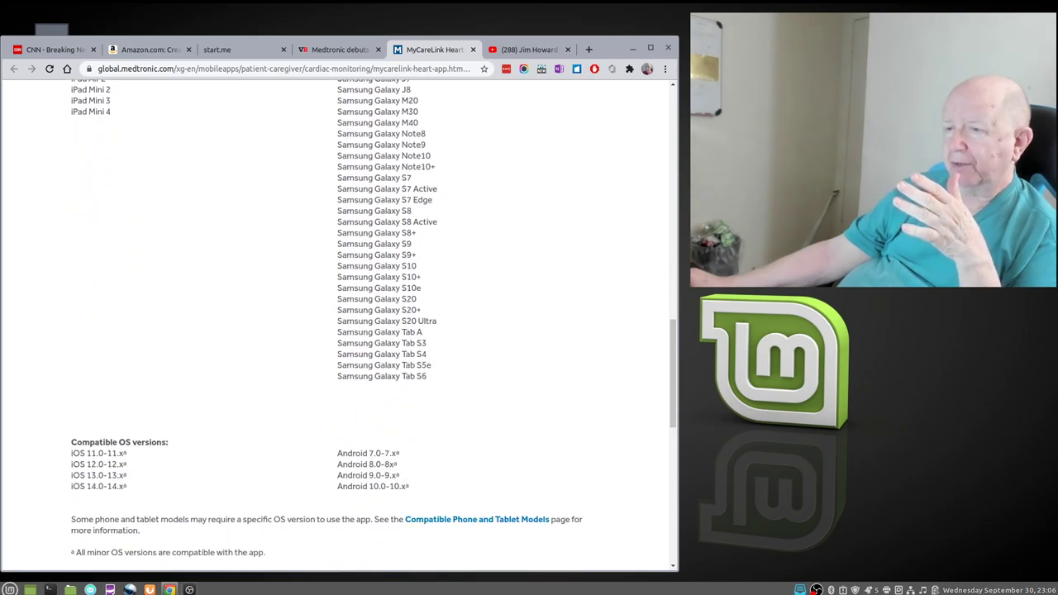
scroll(up, 3)
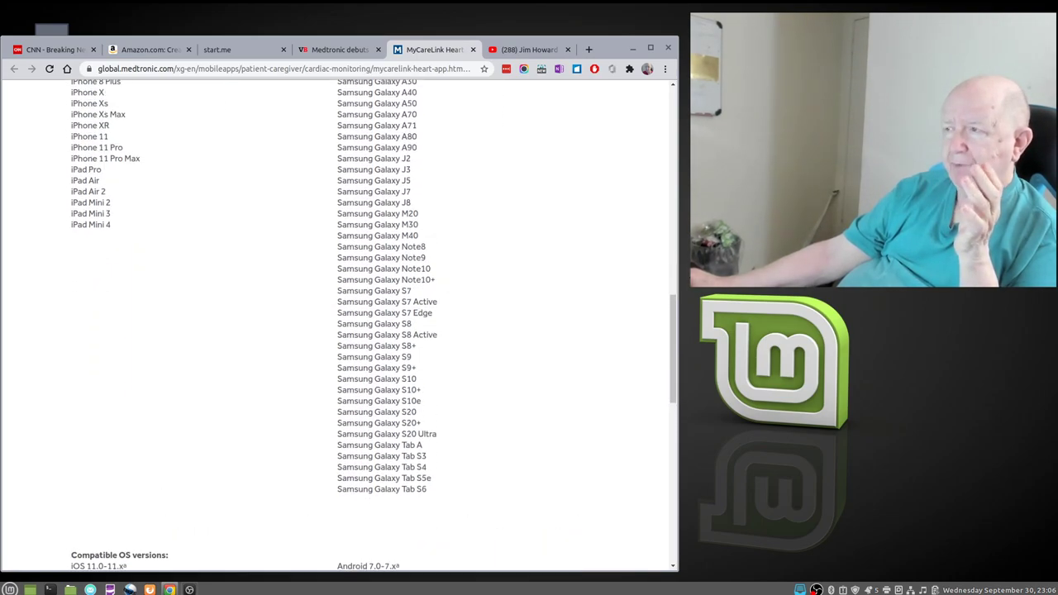
scroll(up, 3)
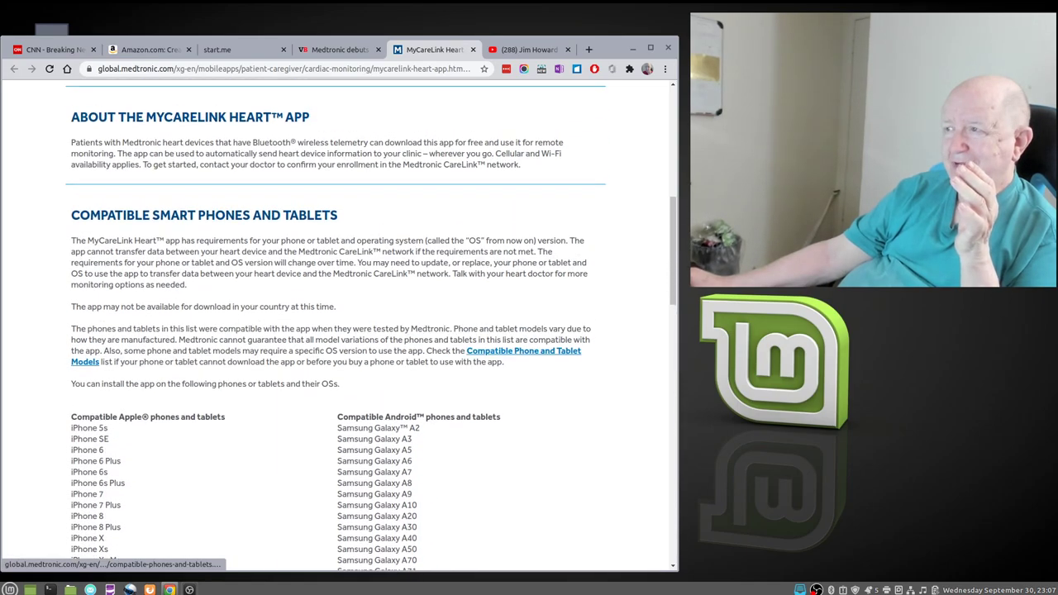
scroll(up, 3)
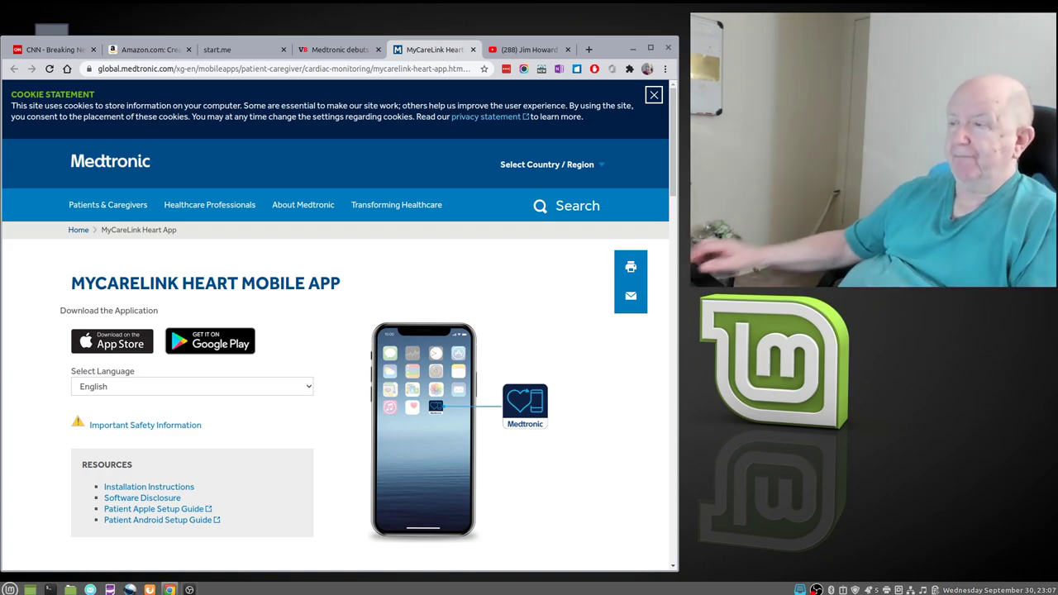
scroll(down, 3)
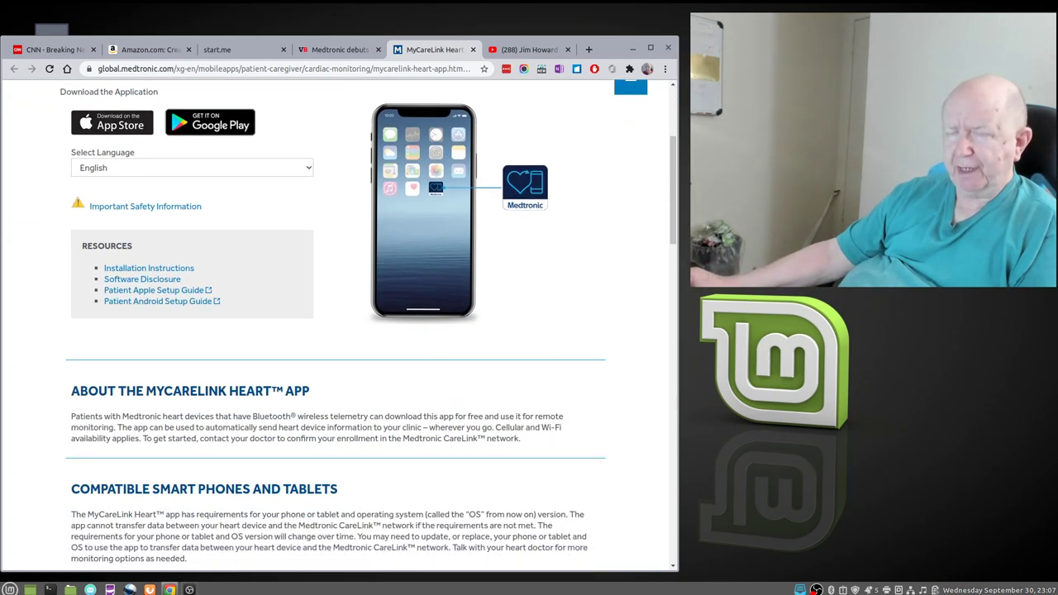
scroll(down, 3)
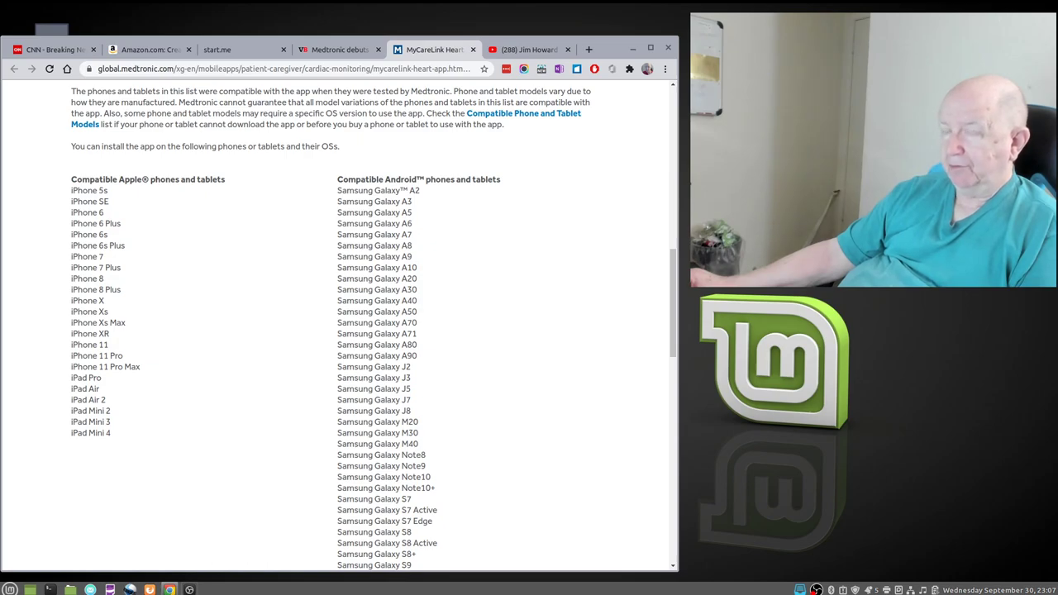
scroll(up, 3)
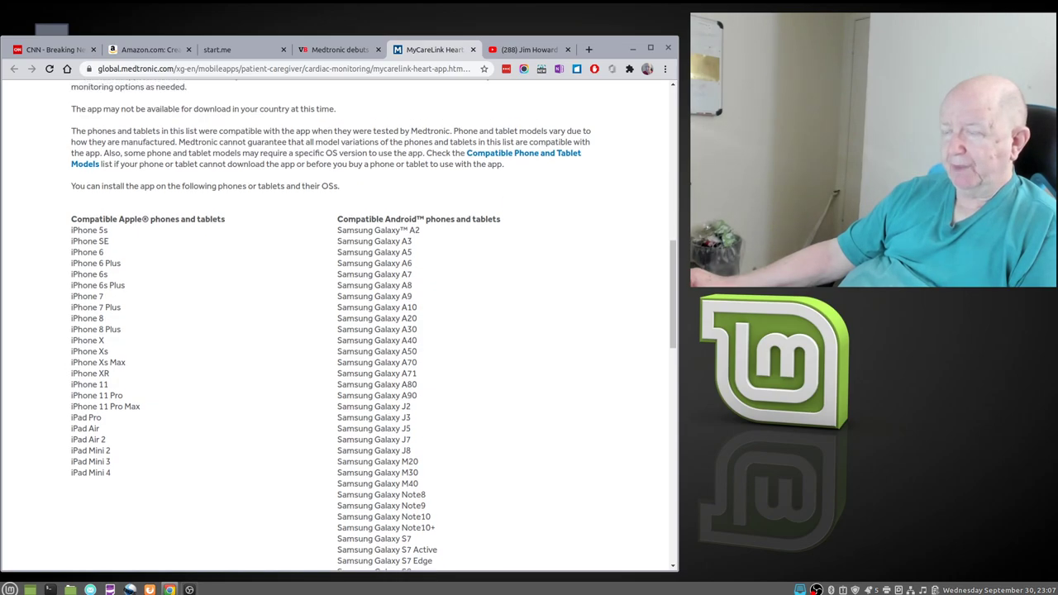
scroll(down, 3)
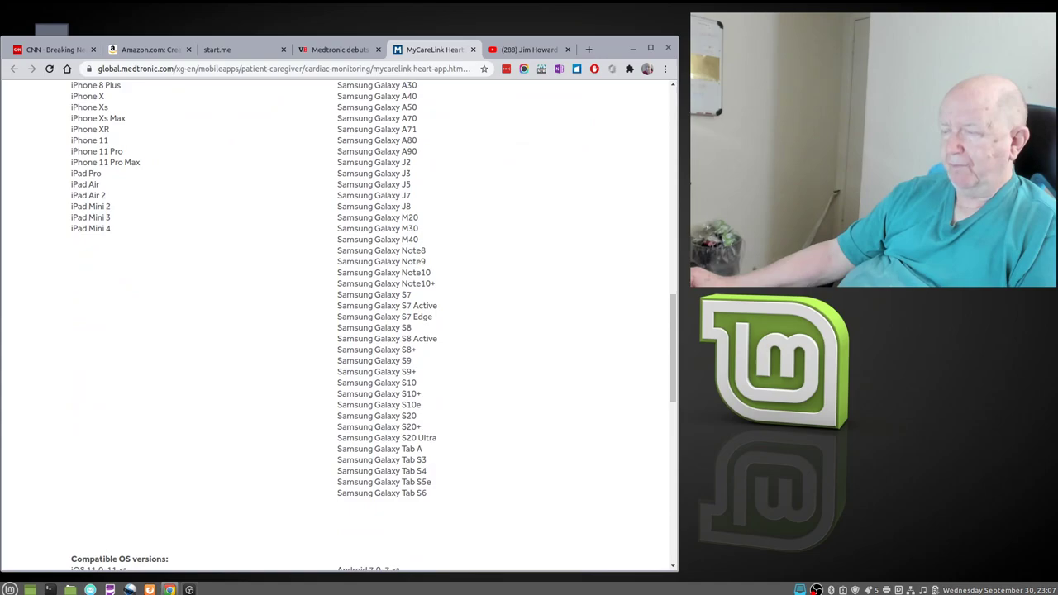
scroll(up, 3)
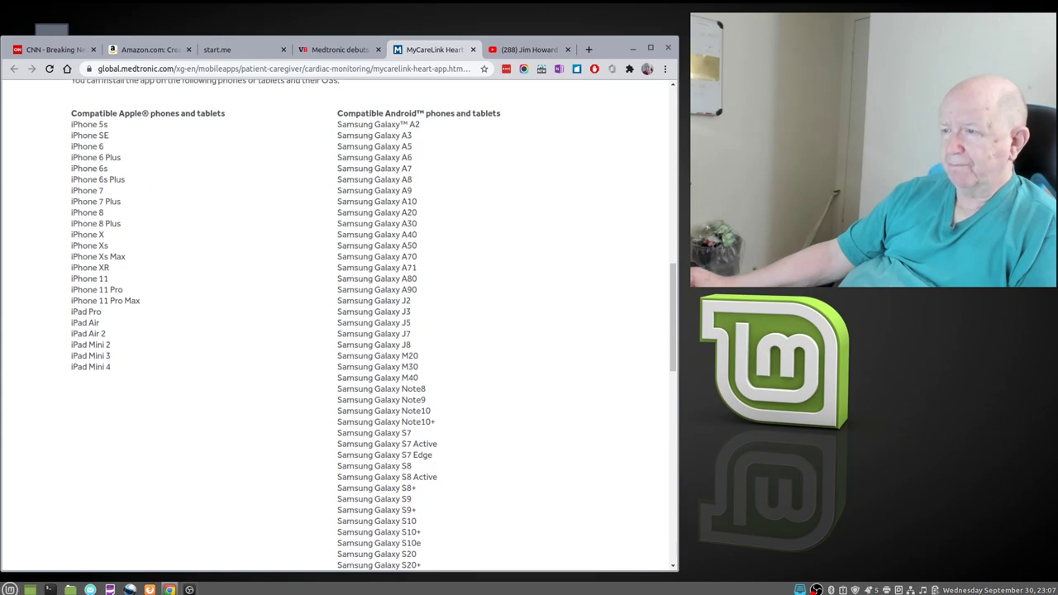
scroll(down, 3)
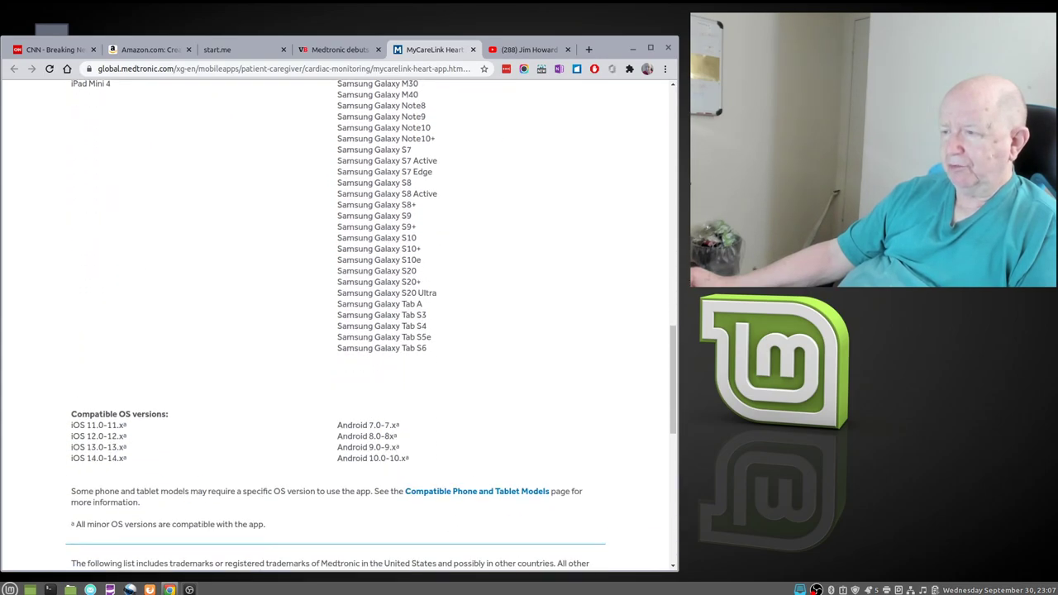
scroll(down, 3)
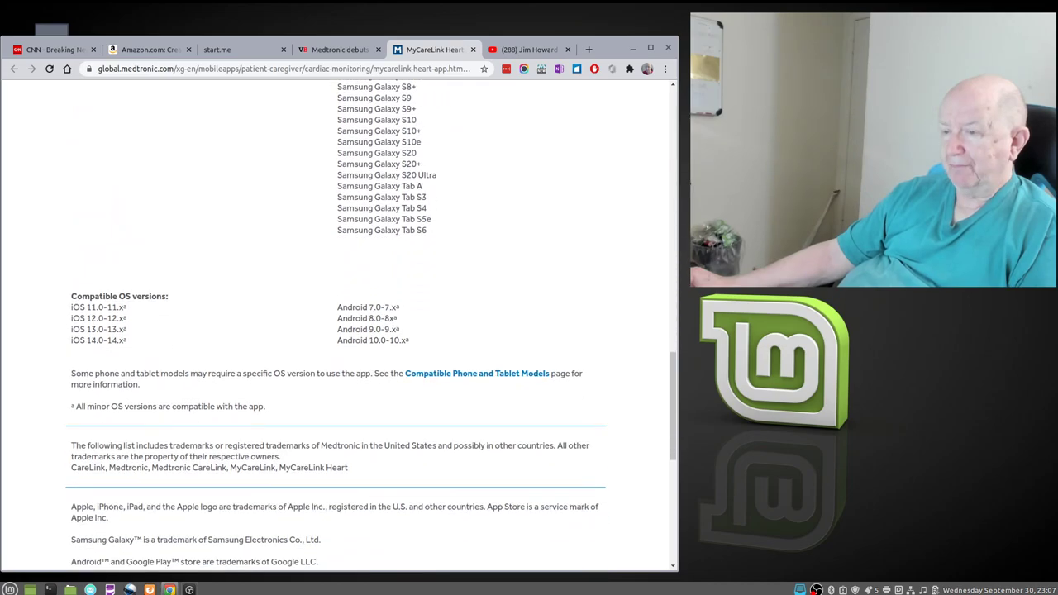
scroll(up, 3)
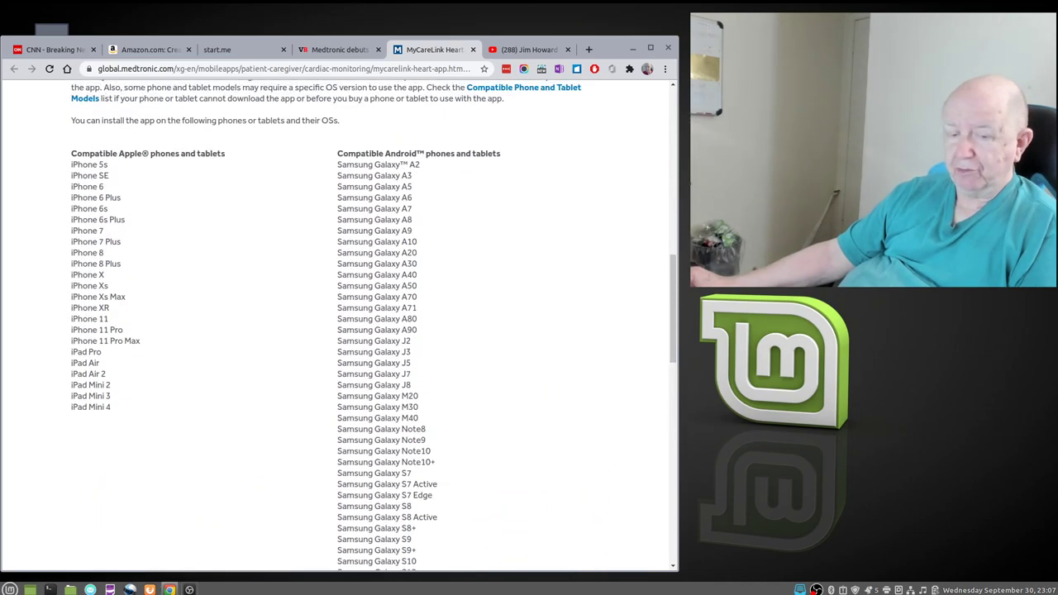
scroll(up, 3)
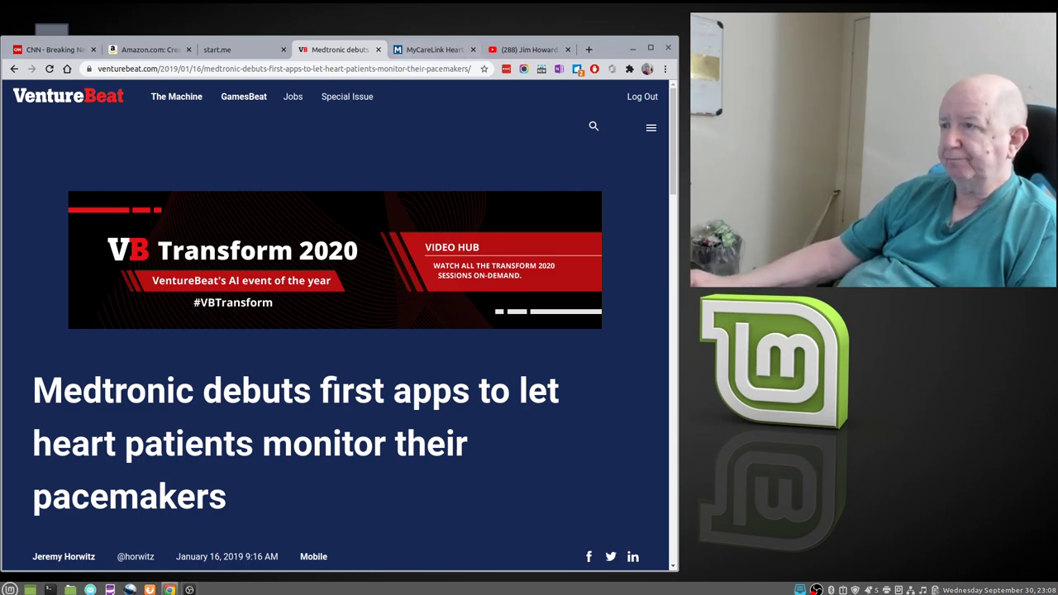
Show the Jim Howard YouTube channel's videos page in place of the Medtronic phones list.
click(529, 49)
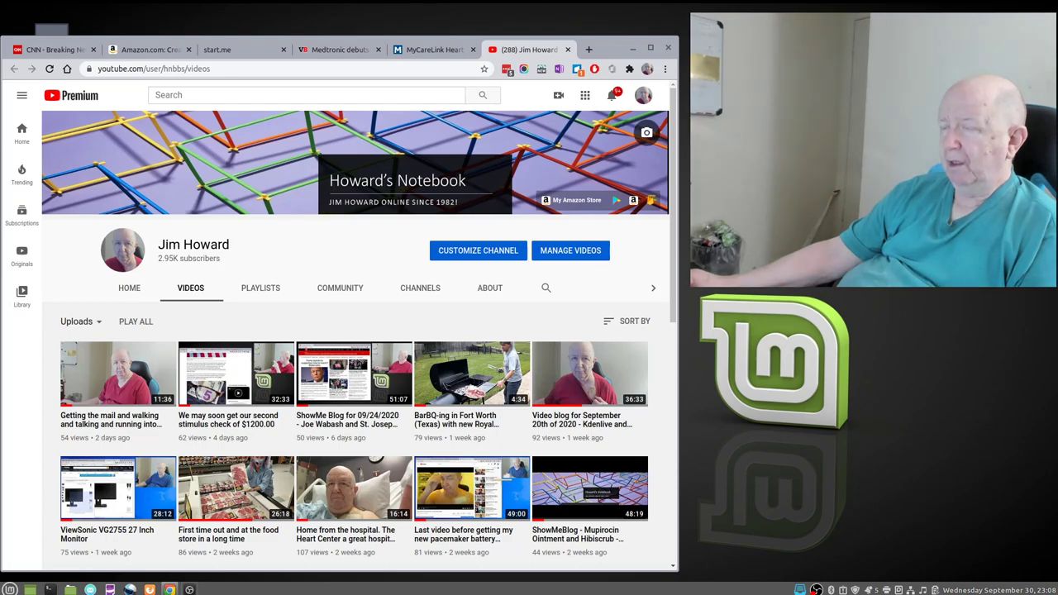